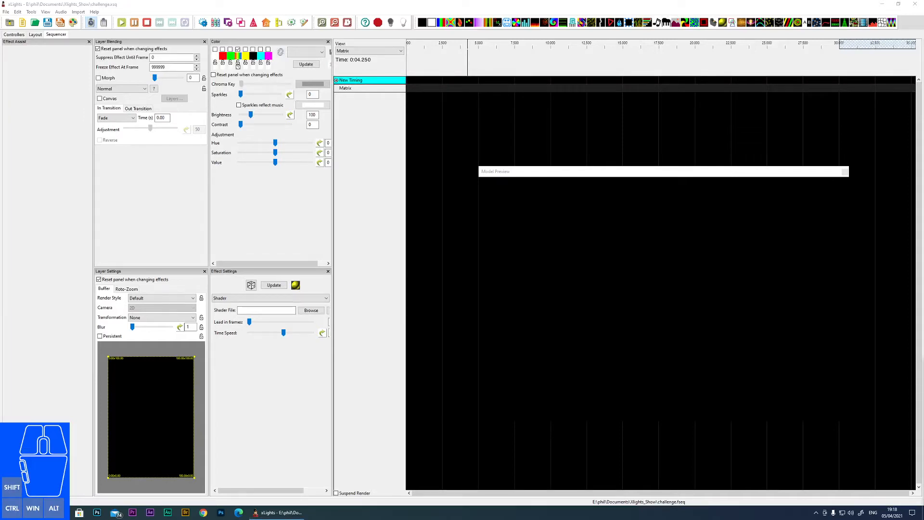
{"action": "mouse_move", "coordinate": [811, 278]}
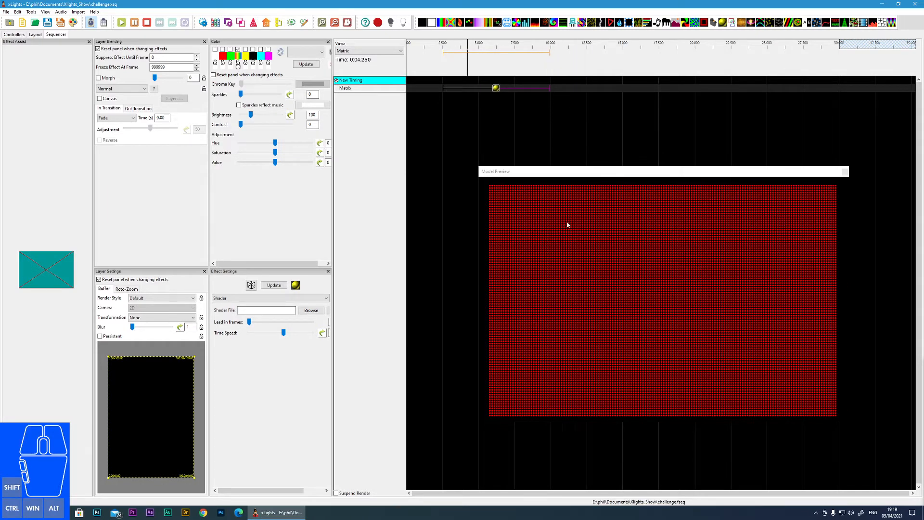
{"action": "mouse_move", "coordinate": [606, 325]}
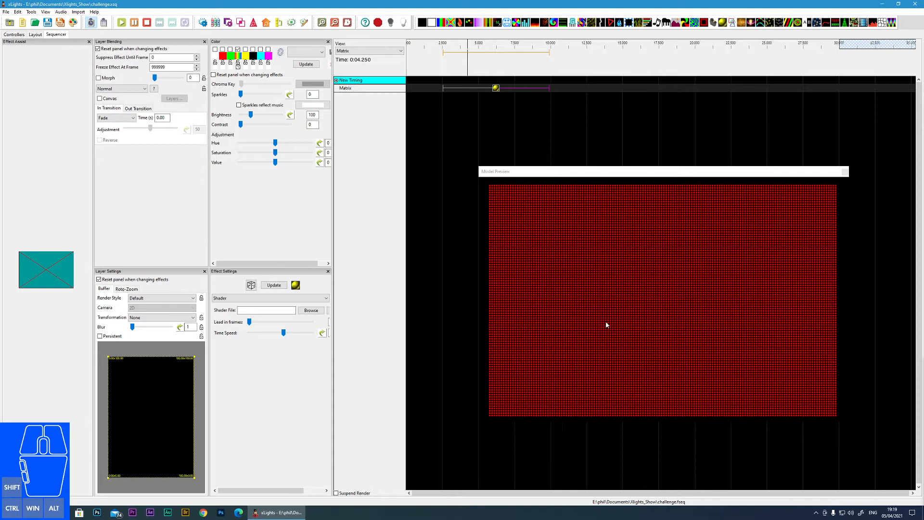
{"action": "mouse_move", "coordinate": [330, 298]}
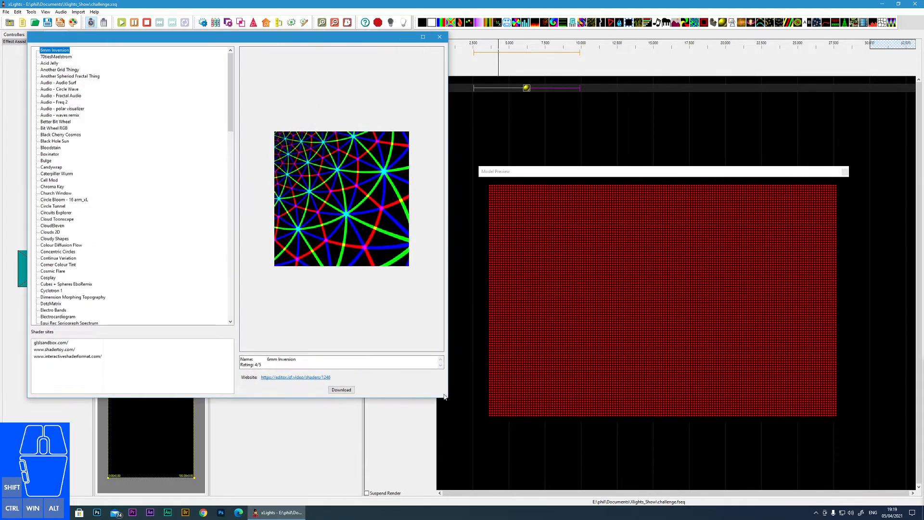
Step: Preview the 70tiesMaelstrom, Better Bit Wheel, Boxinator, Bulge and Acid Jelly shaders
{"action": "left_click", "coordinate": [56, 57]}
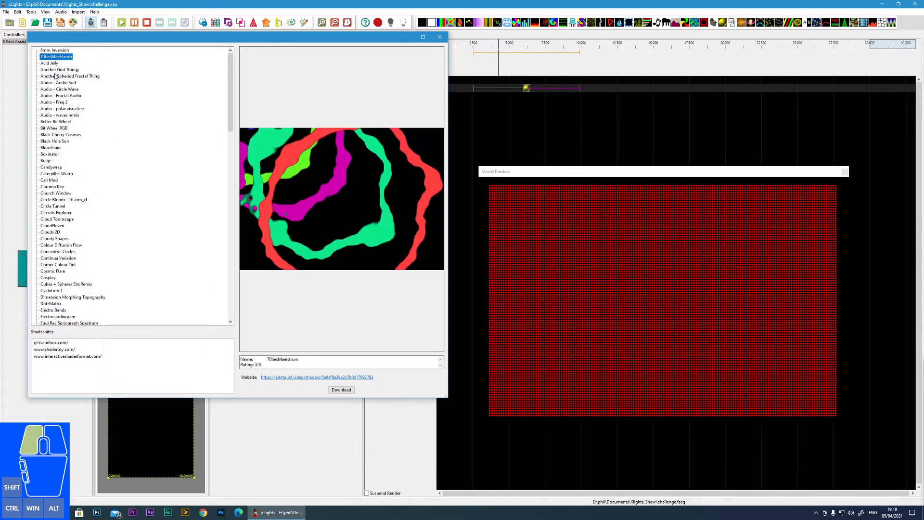
{"action": "left_click", "coordinate": [55, 121]}
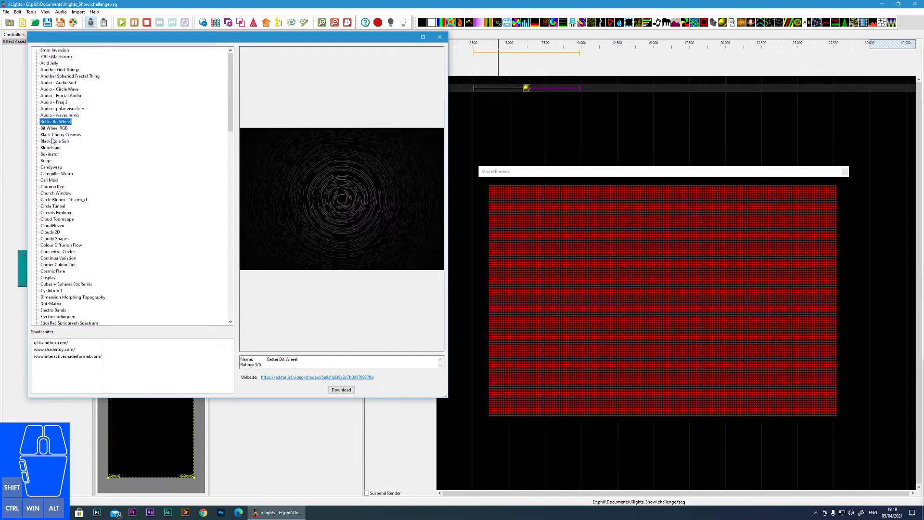
{"action": "left_click", "coordinate": [49, 154]}
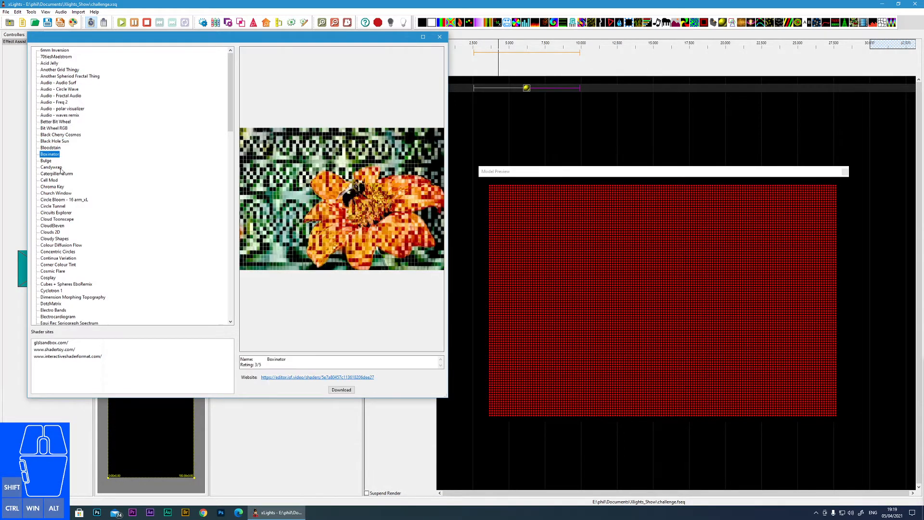
{"action": "left_click", "coordinate": [47, 160]}
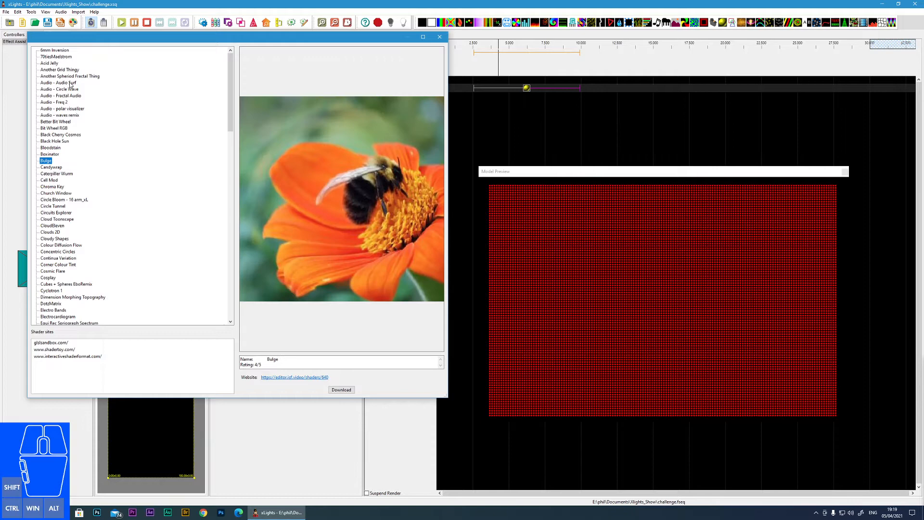
{"action": "left_click", "coordinate": [50, 63]}
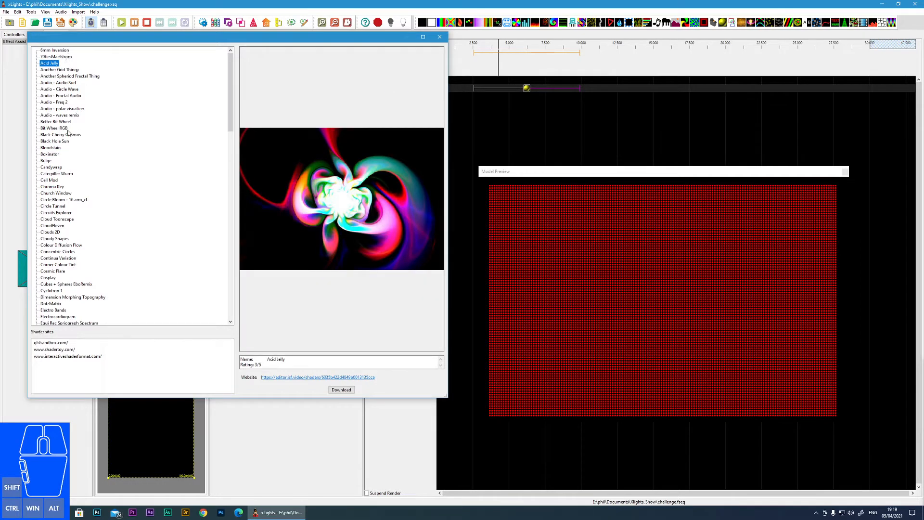
Step: Scroll down to RGBLaserGlobe_vL, select it and download it
{"action": "scroll", "scroll_direction": "down", "scroll_amount": 3}
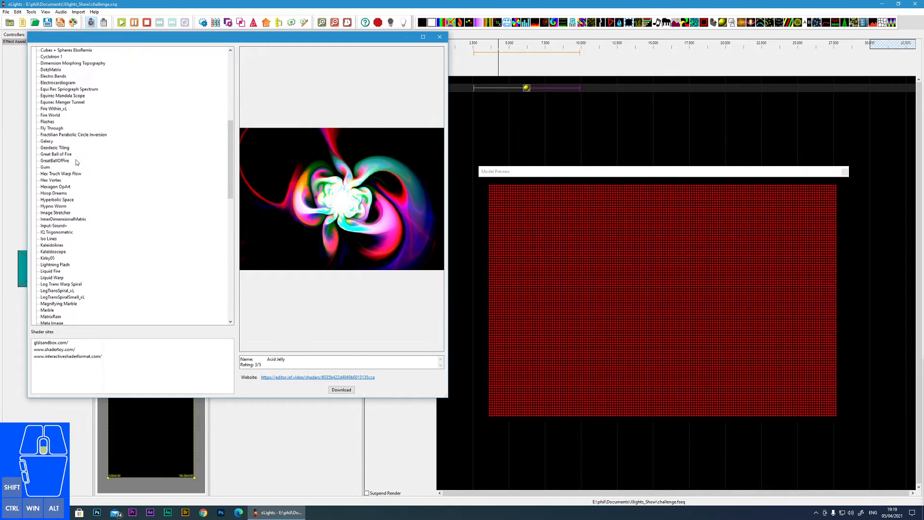
{"action": "scroll", "scroll_direction": "down", "scroll_amount": 3}
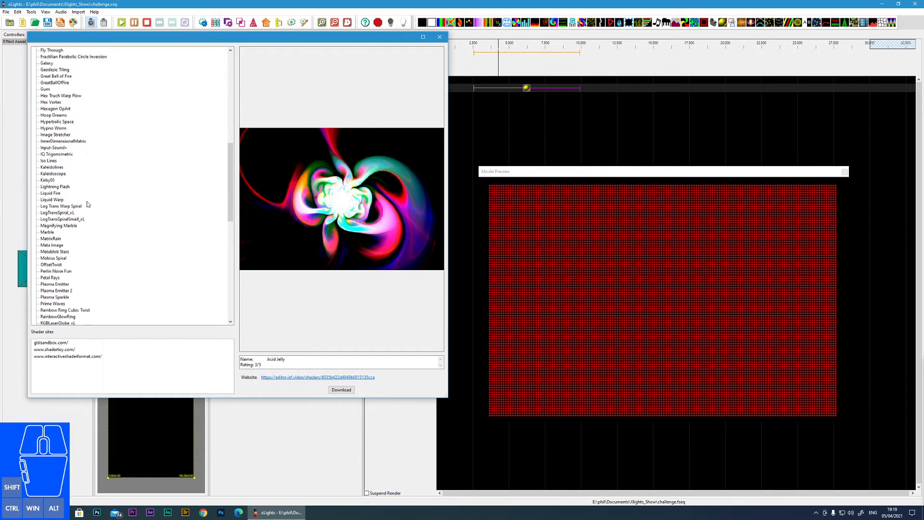
{"action": "scroll", "scroll_direction": "down", "scroll_amount": 3}
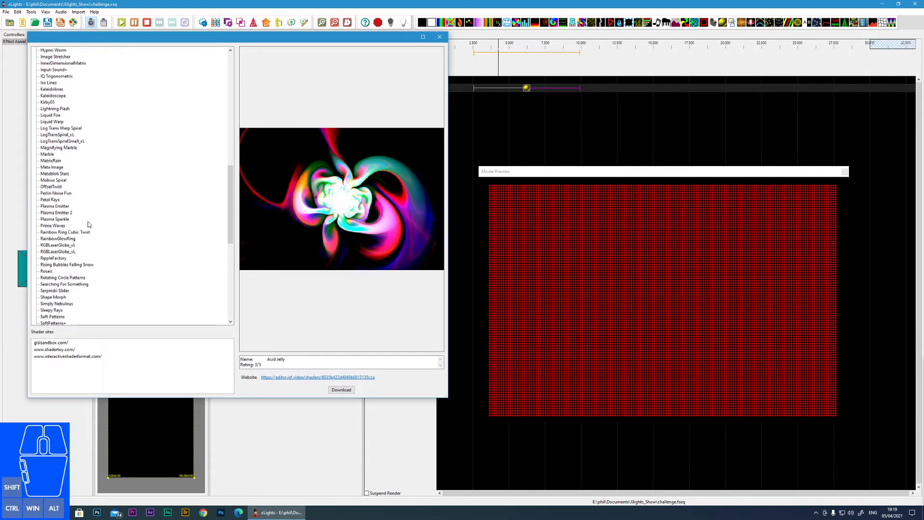
{"action": "mouse_move", "coordinate": [76, 192]}
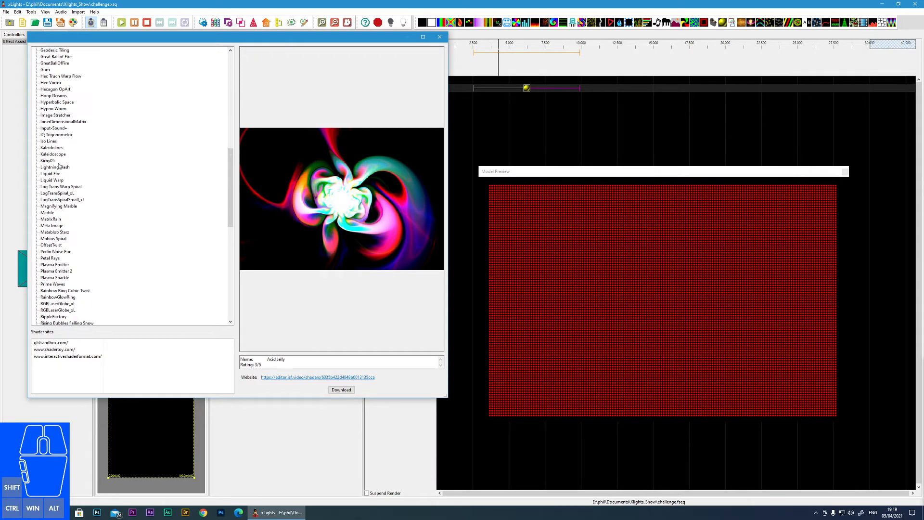
{"action": "scroll", "scroll_direction": "down", "scroll_amount": 3}
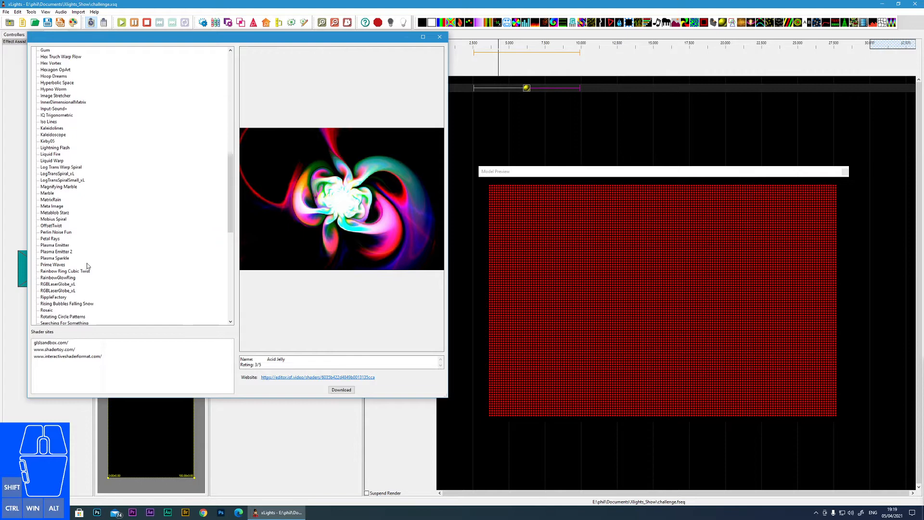
{"action": "left_click", "coordinate": [57, 283]}
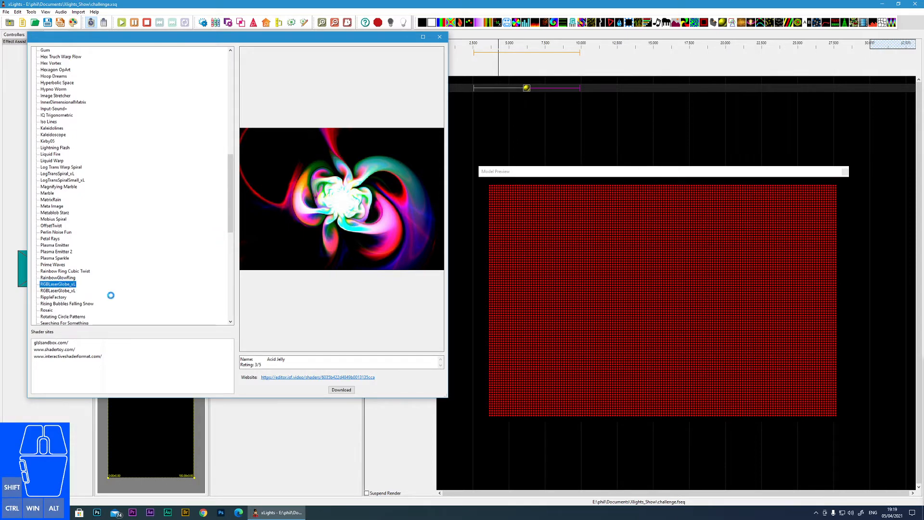
{"action": "left_click", "coordinate": [58, 284]}
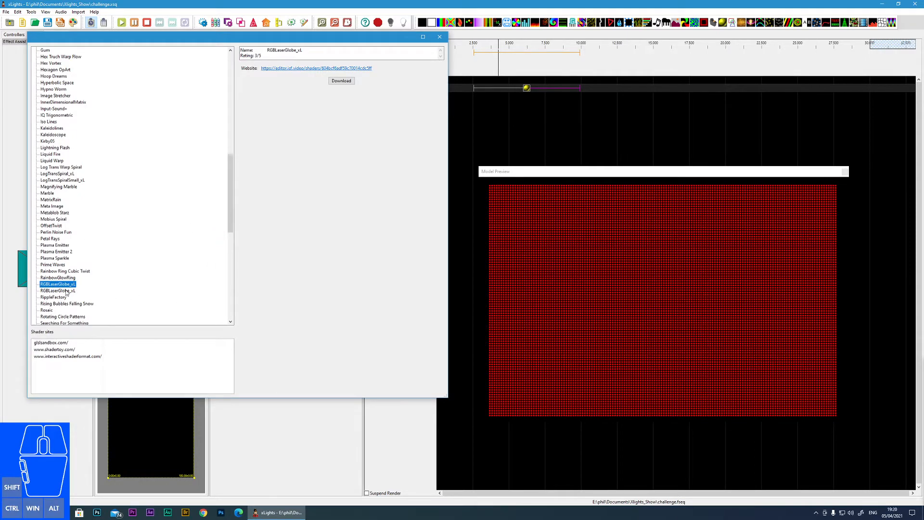
{"action": "left_click", "coordinate": [57, 291]}
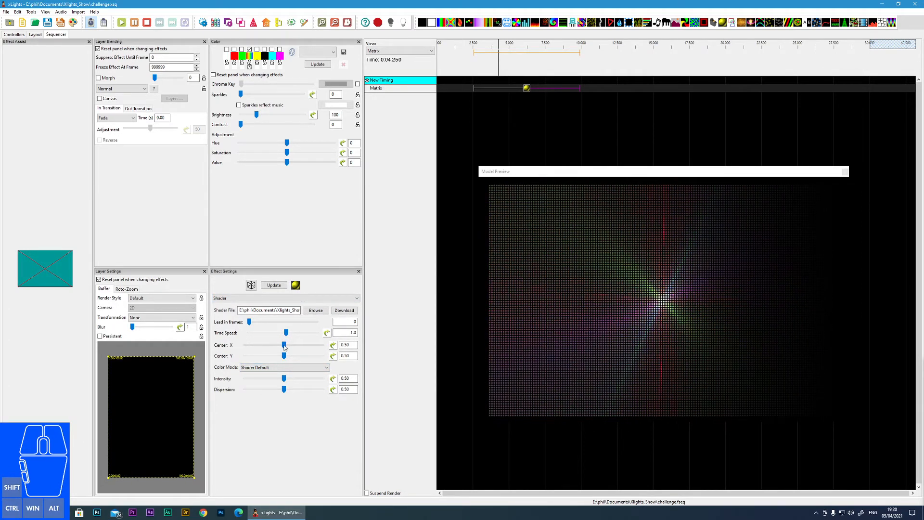
Step: Drag the globe's Center X left and right, nudge Center Y, then return X near the middle
{"action": "left_click_drag", "start_coordinate": [284, 344], "coordinate": [266, 344]}
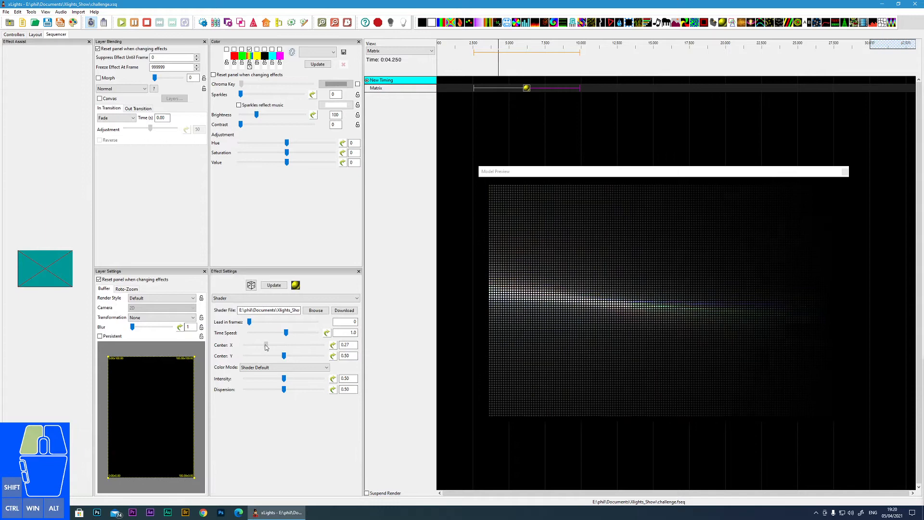
{"action": "left_click_drag", "start_coordinate": [266, 344], "coordinate": [297, 345]}
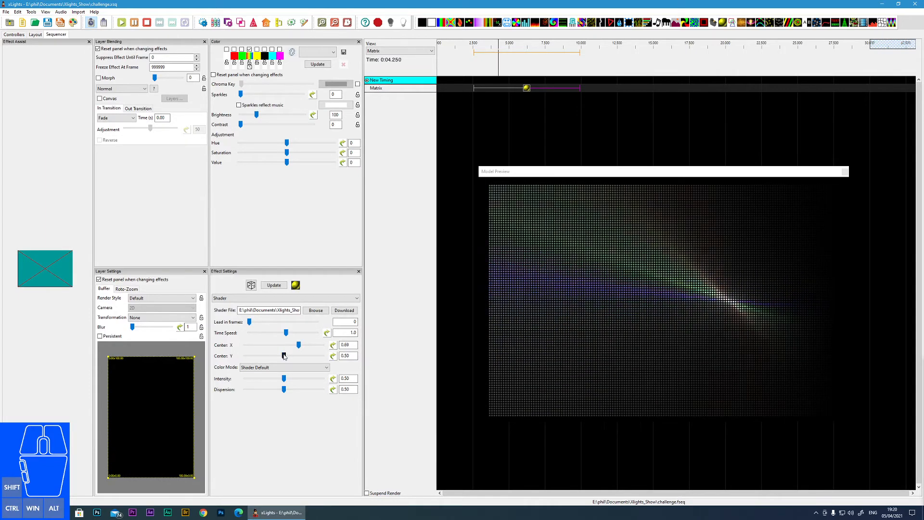
{"action": "left_click_drag", "start_coordinate": [299, 355], "coordinate": [282, 355]}
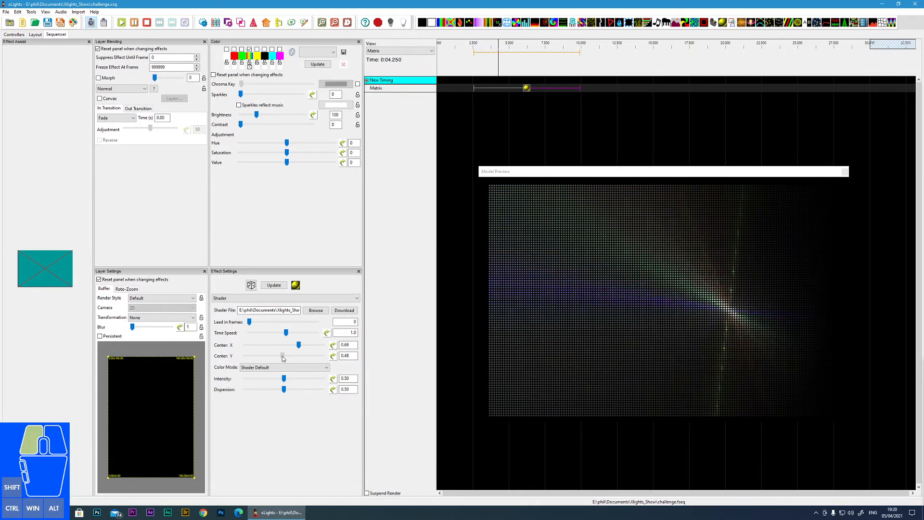
{"action": "left_click_drag", "start_coordinate": [297, 345], "coordinate": [283, 344]}
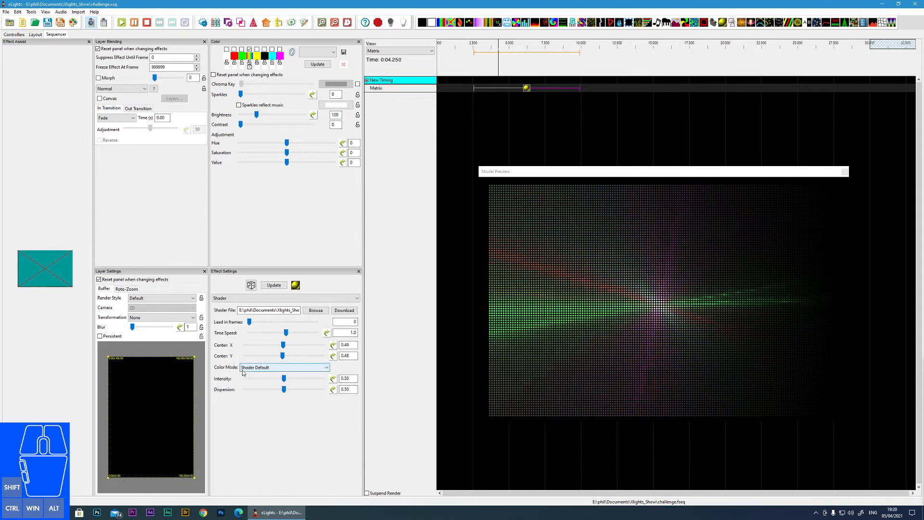
Step: Use blended 3-colour palette mode, raise intensity to 0.52, adjust dispersion, and browse for a shader file
{"action": "left_click", "coordinate": [284, 367]}
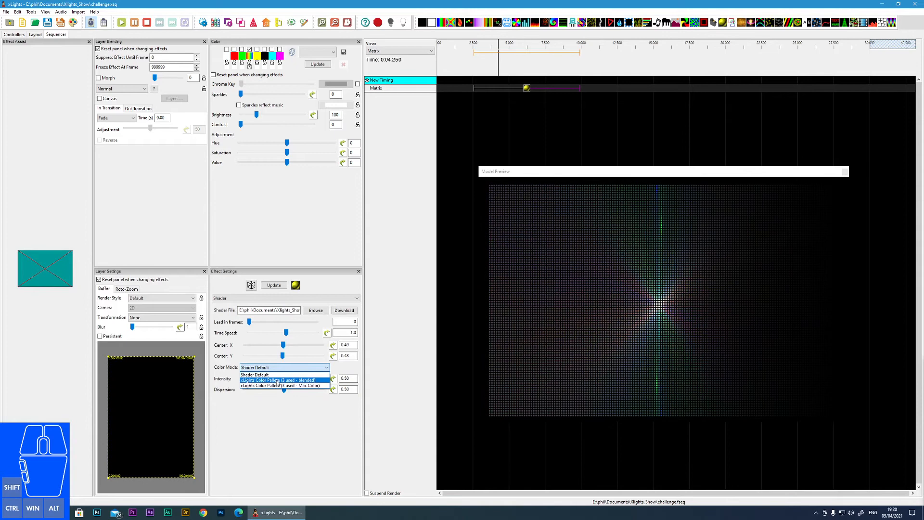
{"action": "left_click", "coordinate": [278, 380]}
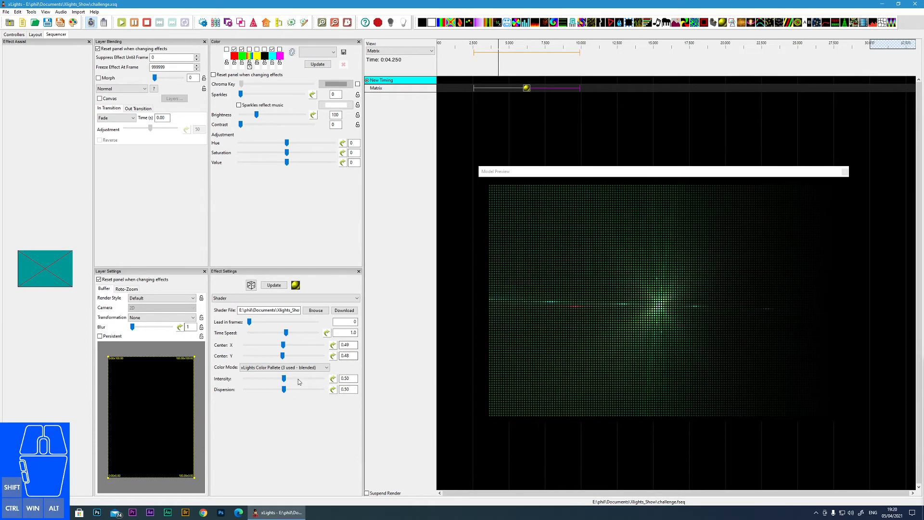
{"action": "left_click_drag", "start_coordinate": [284, 378], "coordinate": [313, 378]}
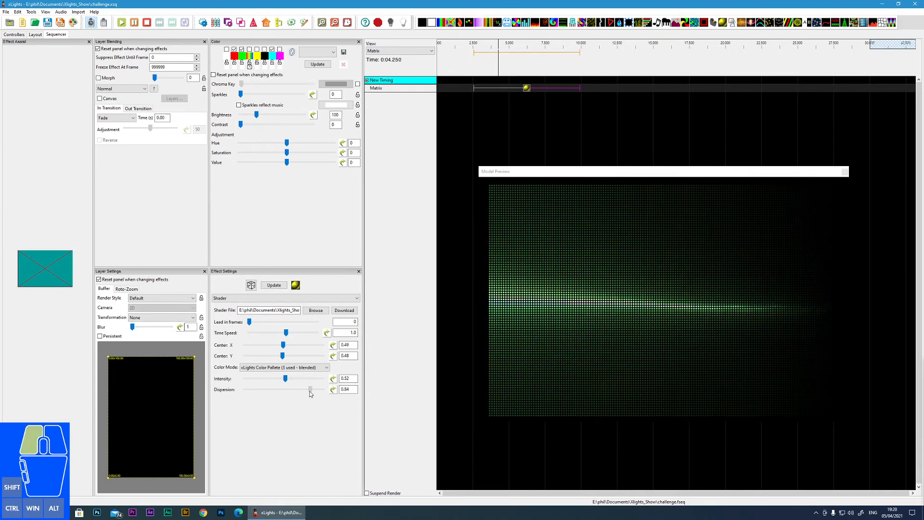
{"action": "left_click_drag", "start_coordinate": [312, 388], "coordinate": [284, 389]}
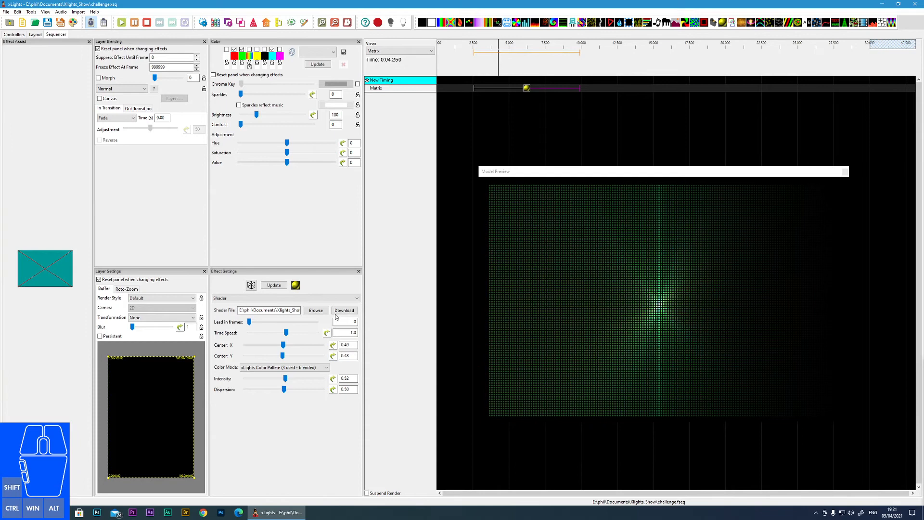
{"action": "left_click", "coordinate": [315, 311]}
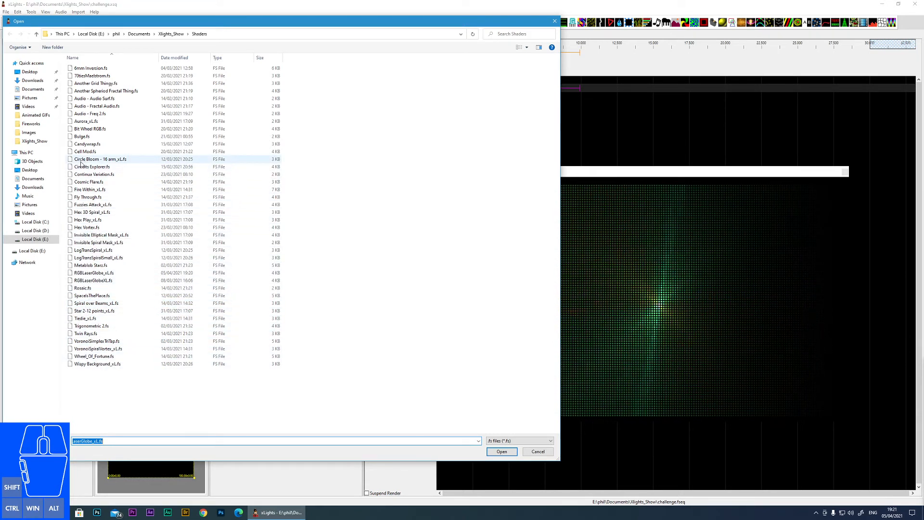
Step: Open the Circle Bloom - 16 arms_vL.fs shader file
{"action": "left_click", "coordinate": [501, 451]}
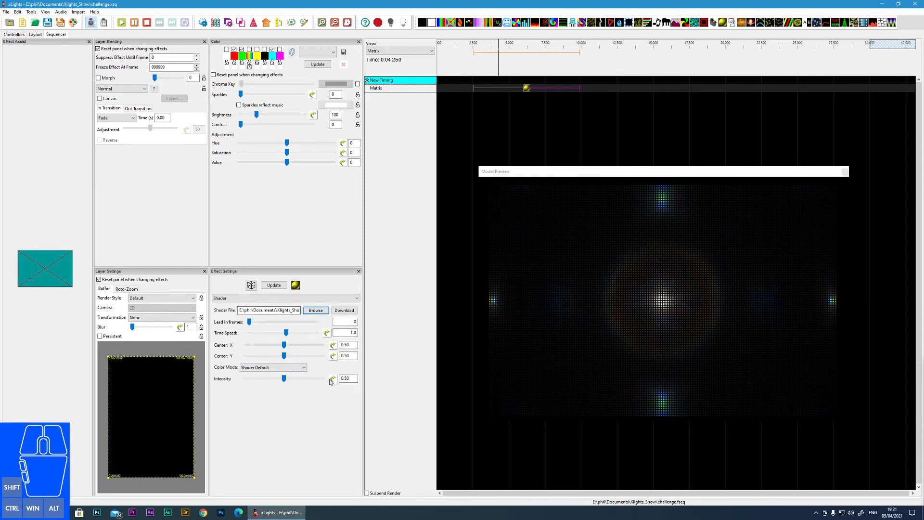
{"action": "left_click", "coordinate": [344, 310]}
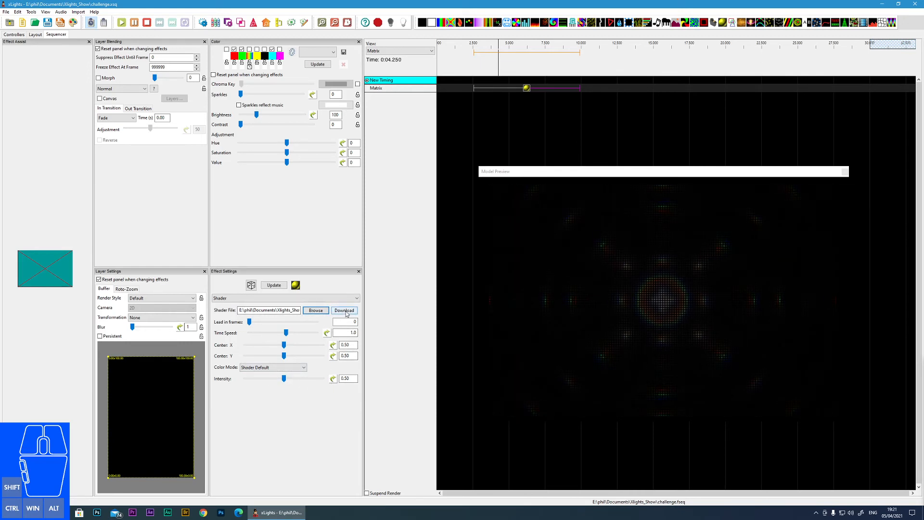